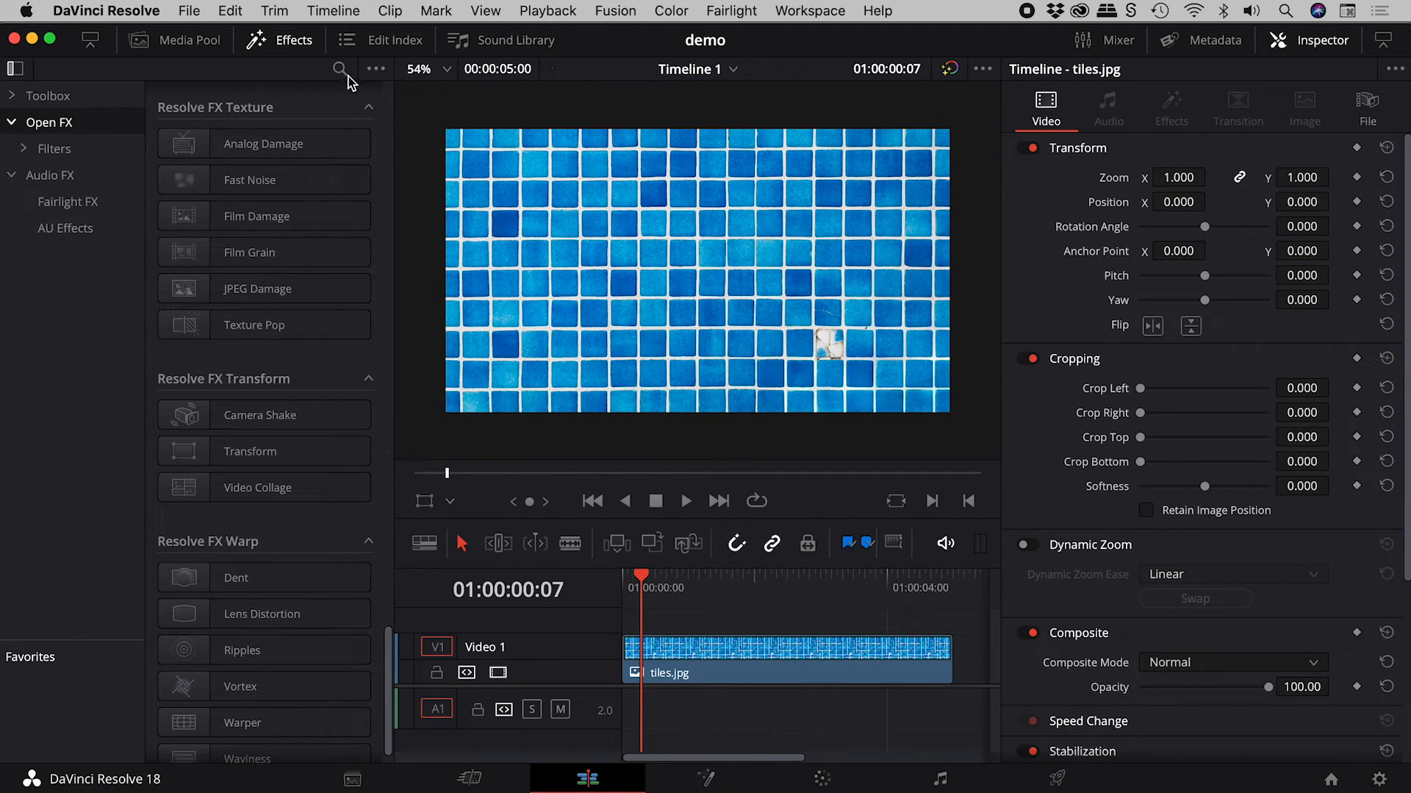
mouse_move(79, 135)
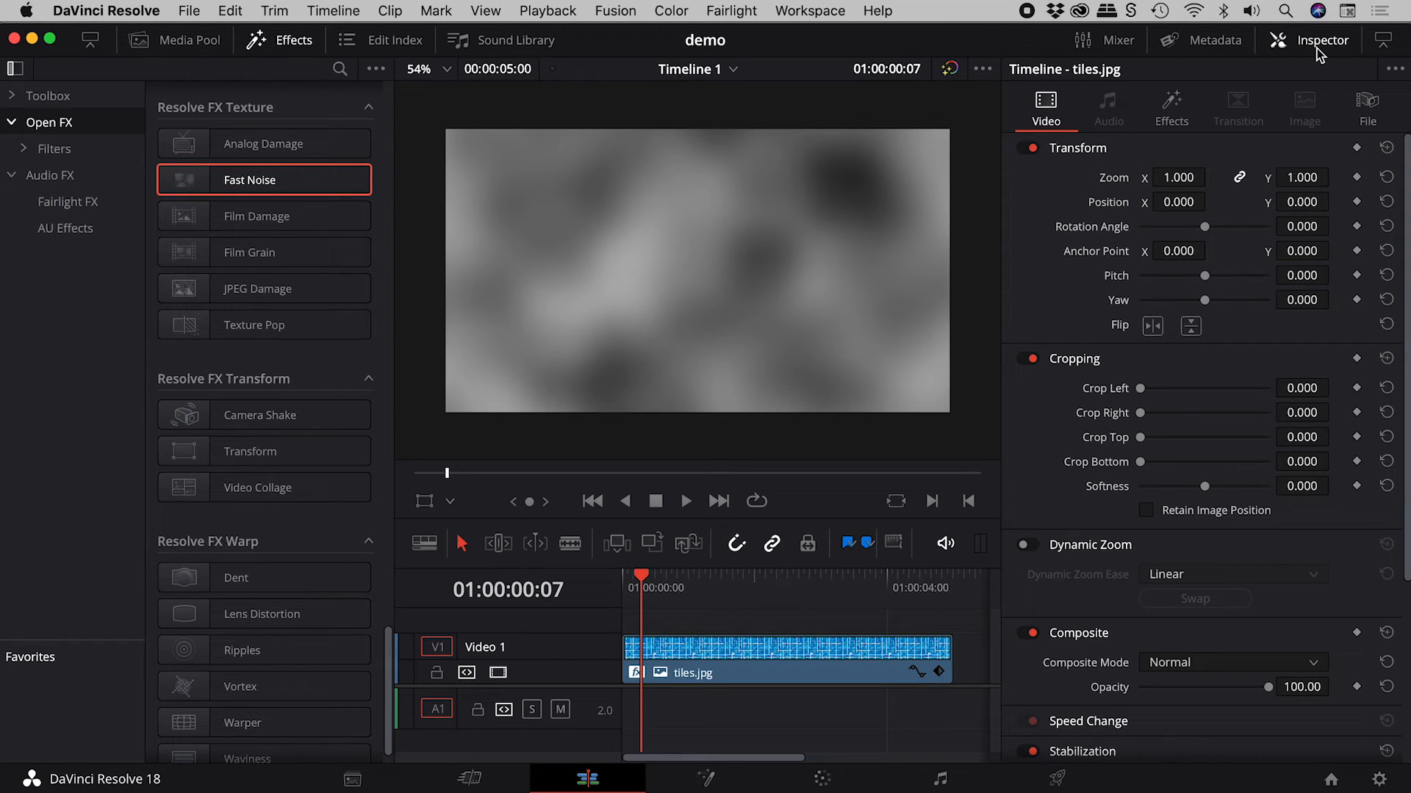
Apply the Water Surface preset to the clip's Fast Noise effect in the Inspector
click(1171, 108)
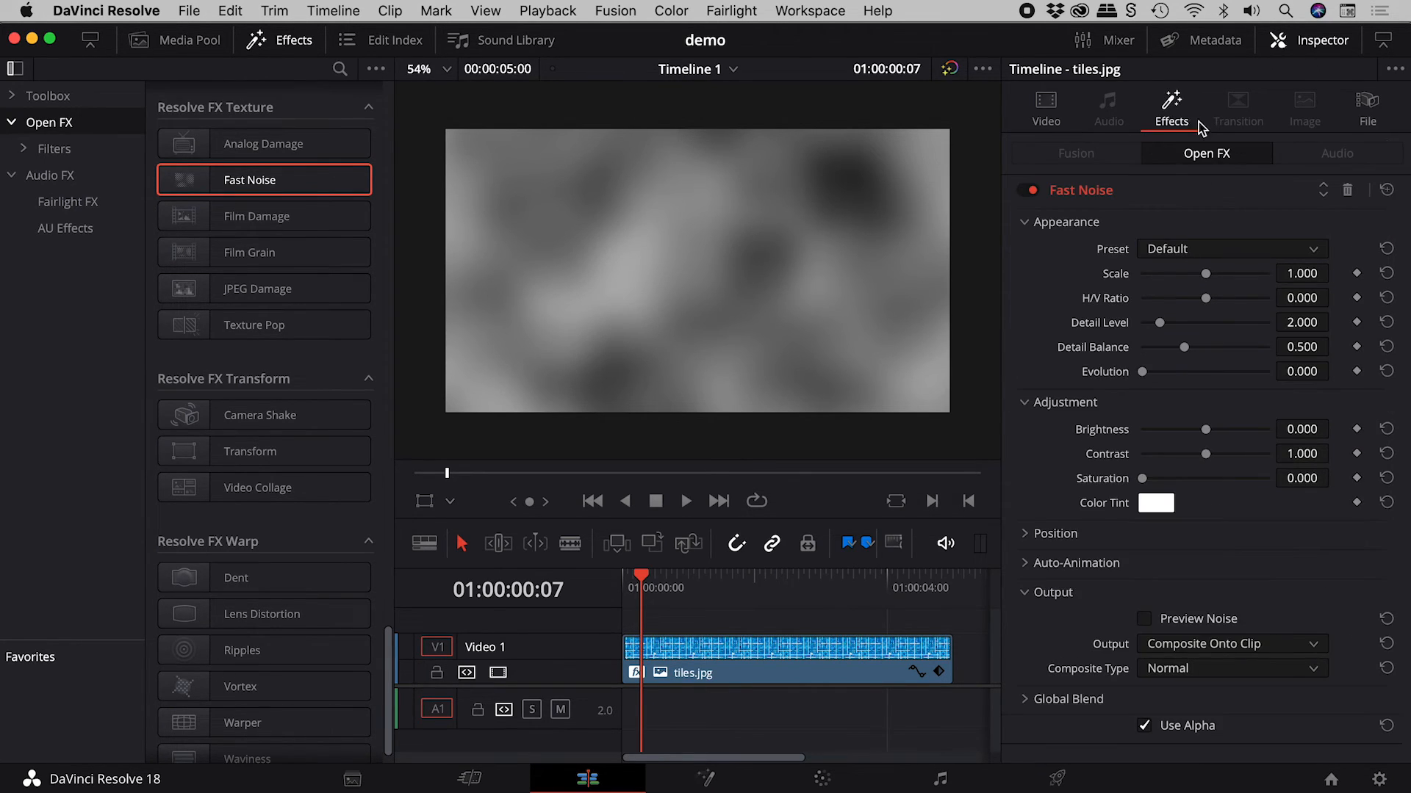
click(1230, 249)
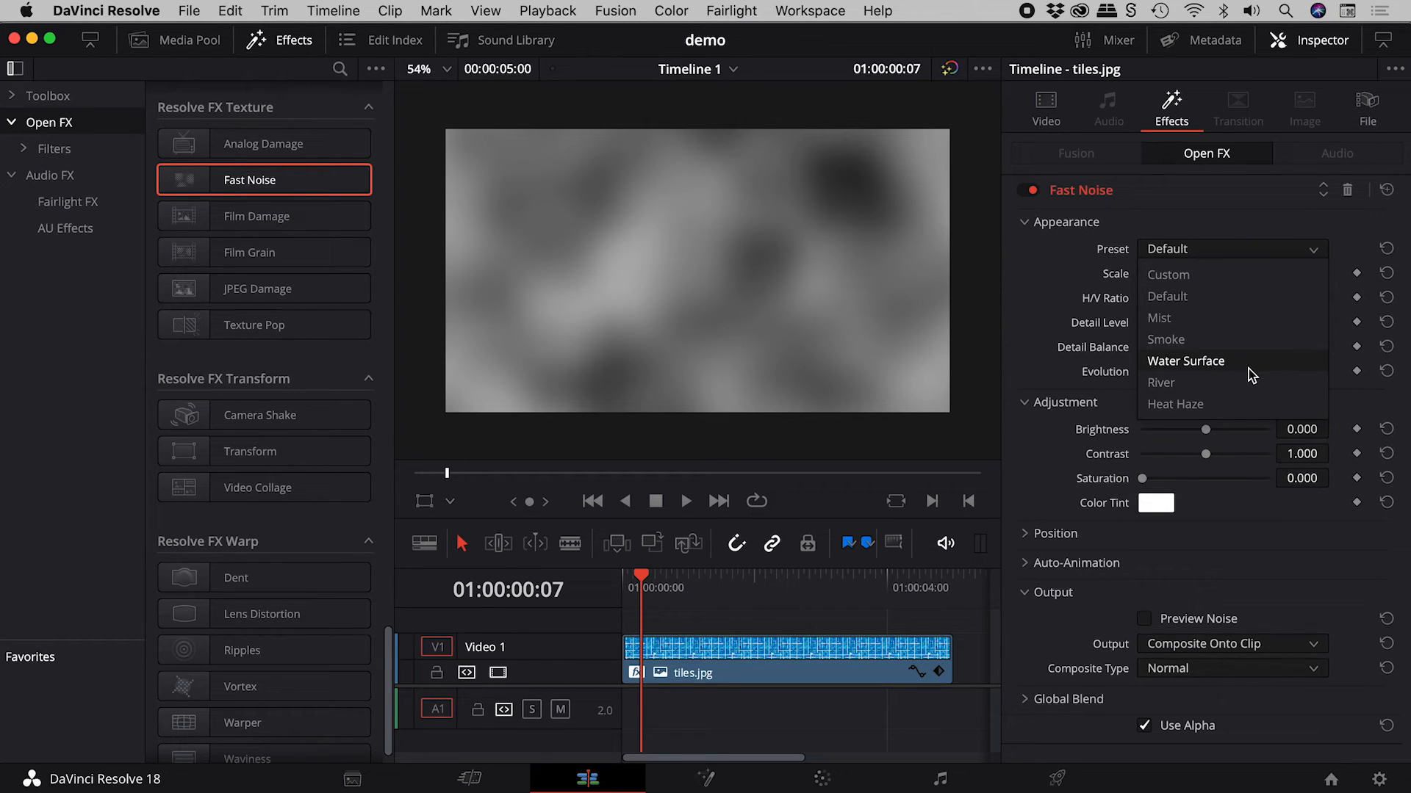
click(1161, 382)
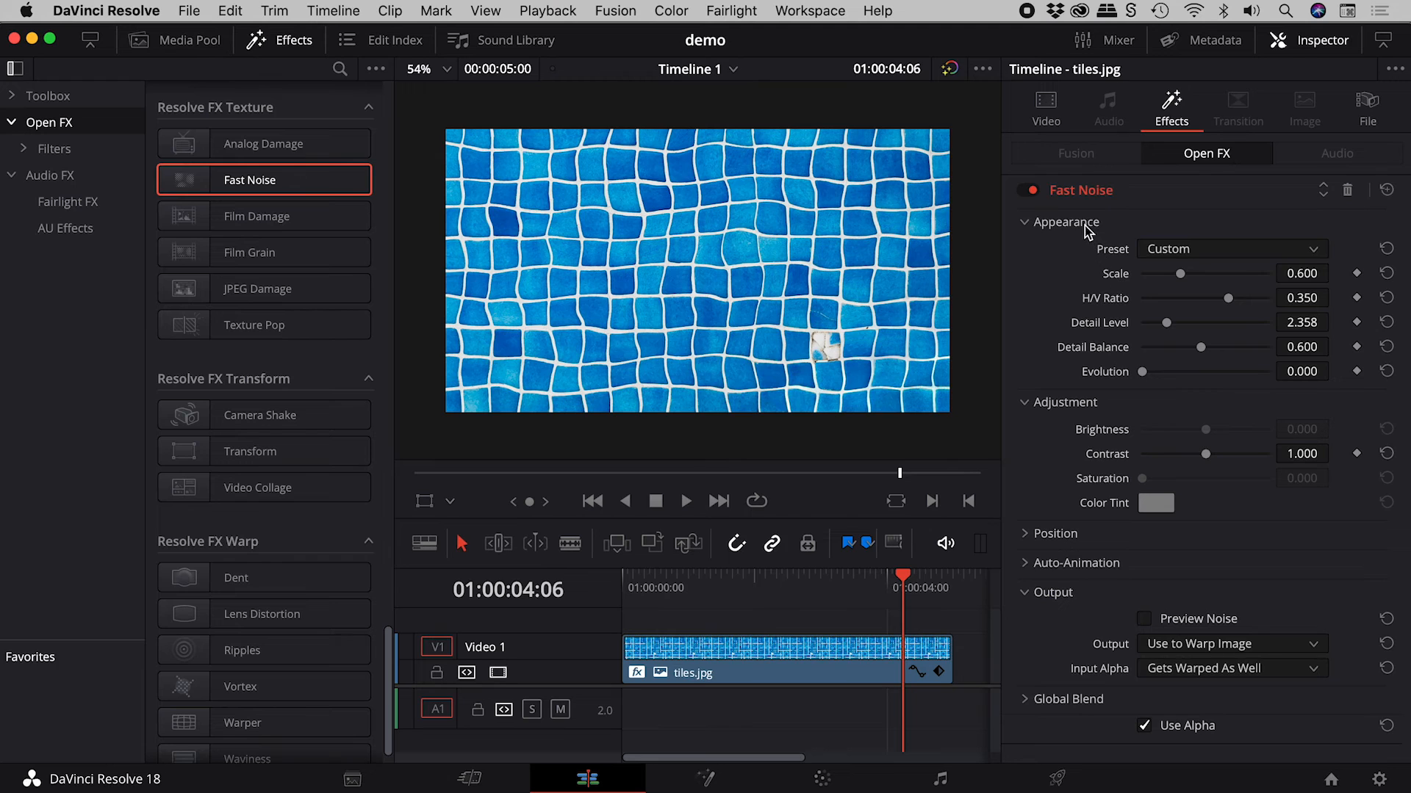
Collapse the Appearance section of the Fast Noise settings
click(1024, 222)
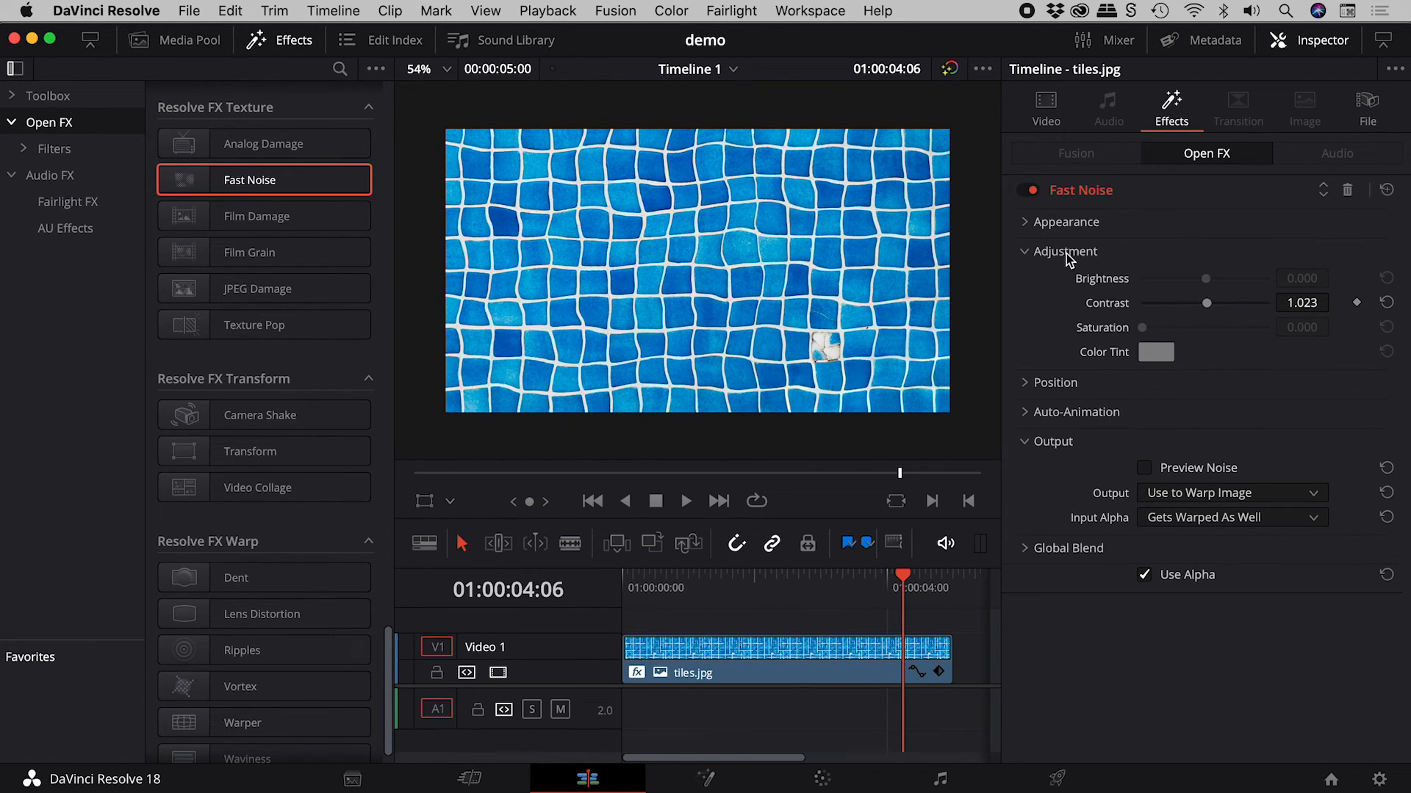
Collapse Adjustment and set the Fast Noise output to Composite Onto Clip
click(1023, 252)
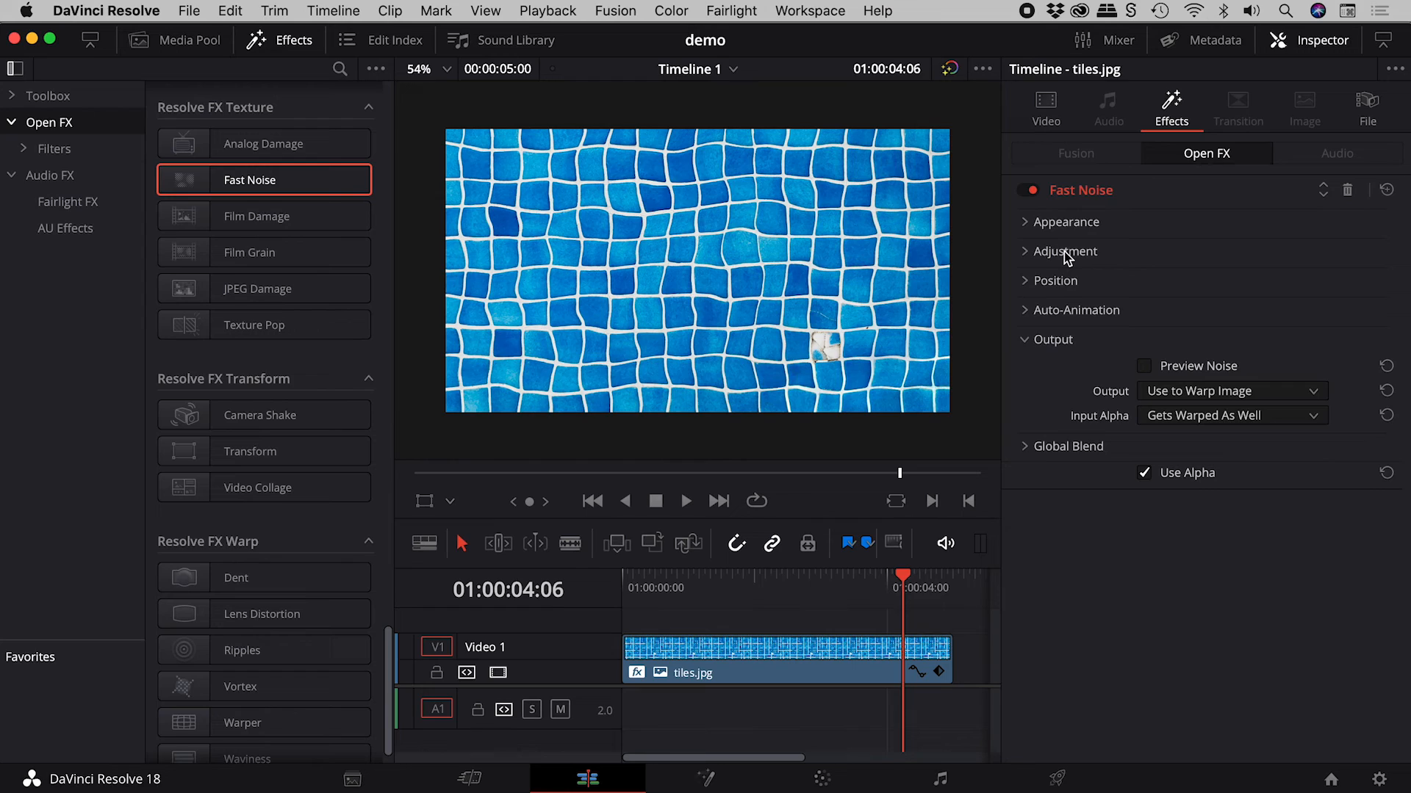
mouse_move(1259, 396)
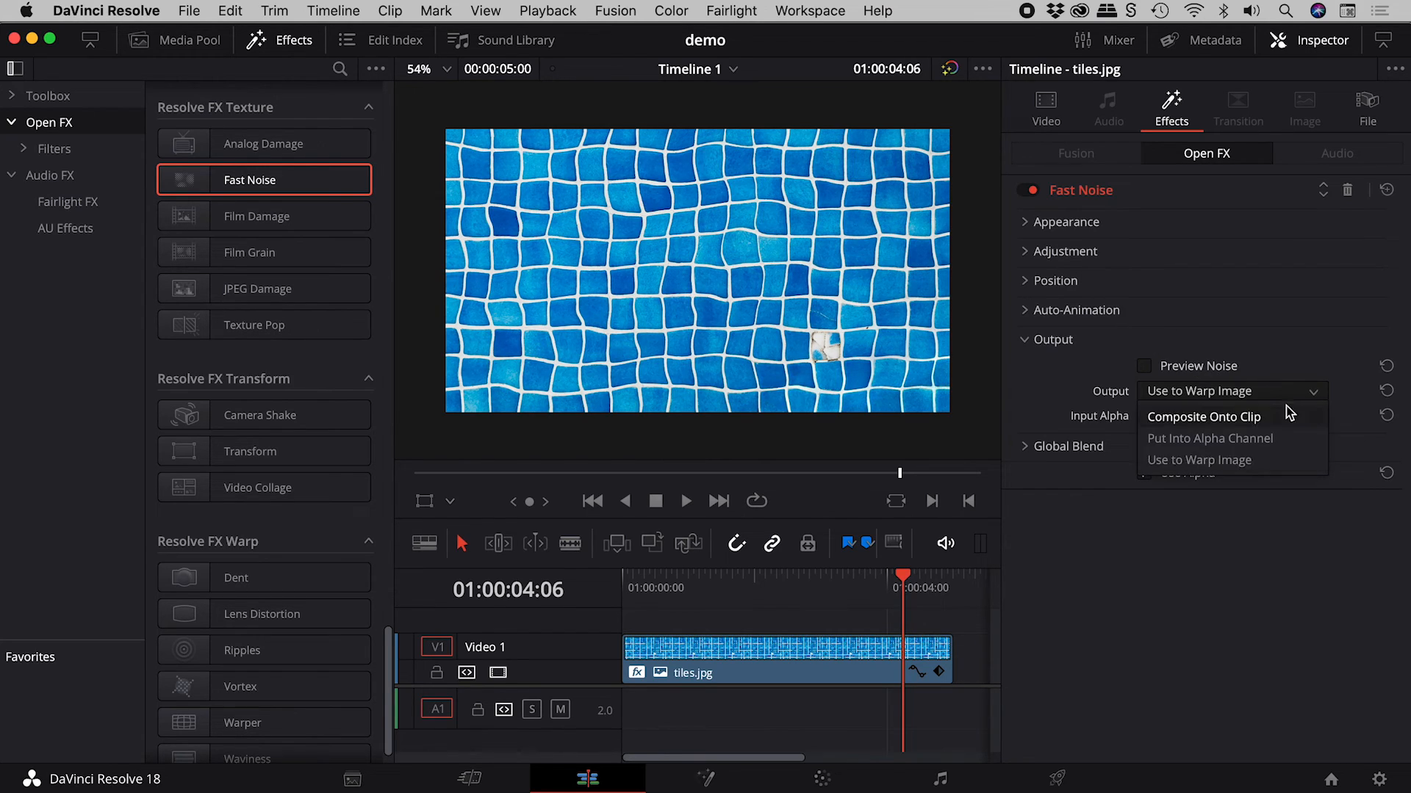
mouse_move(1291, 424)
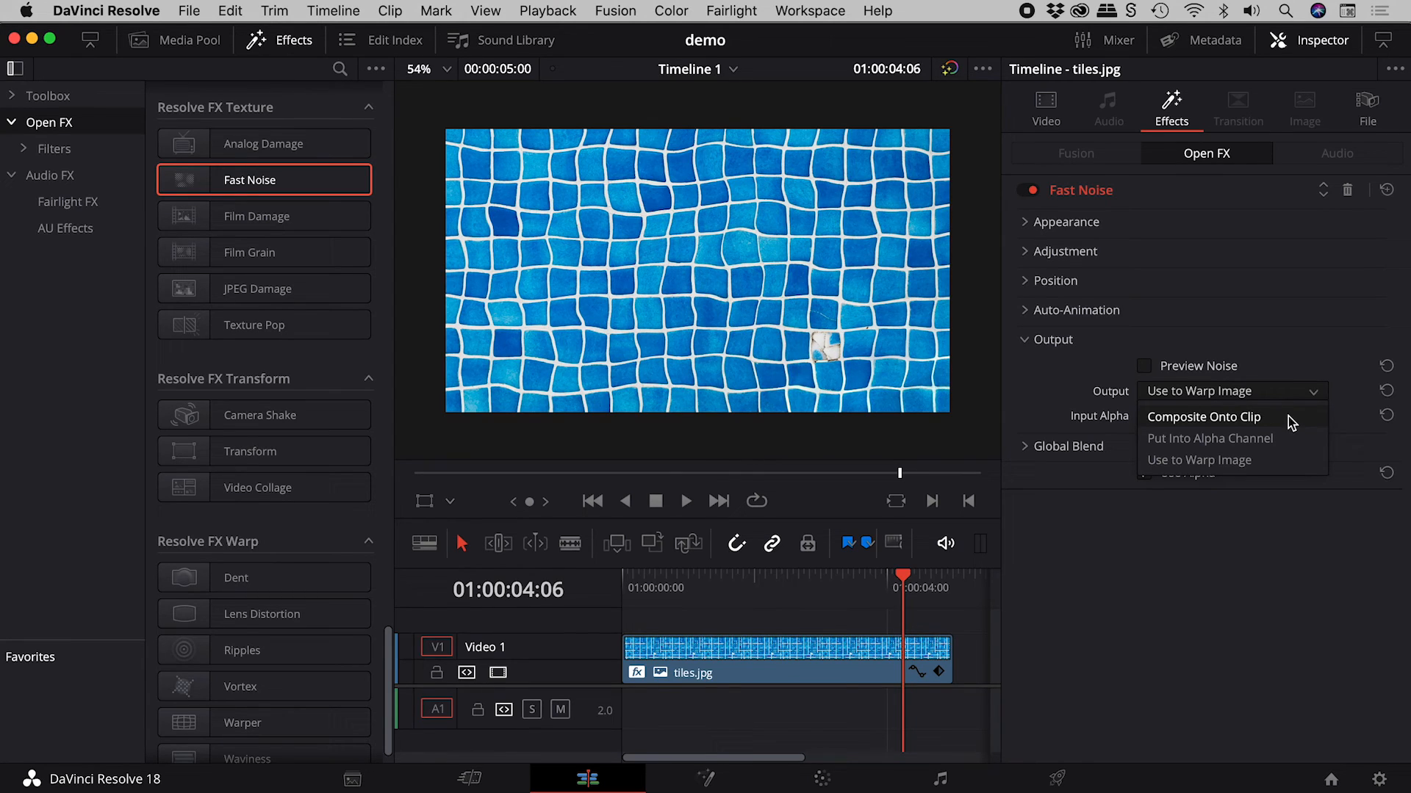
click(1203, 417)
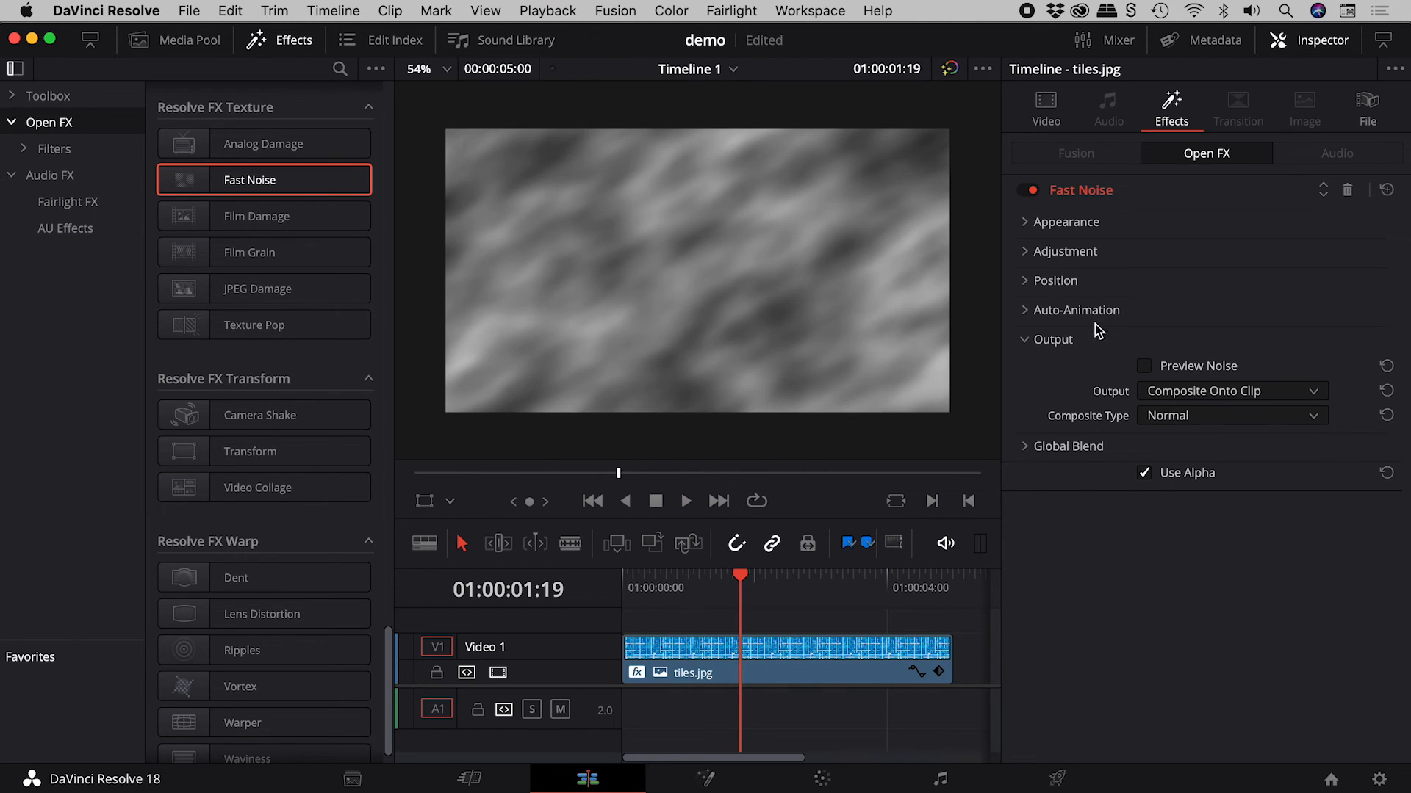
Expand the Position and Auto-Animation sections for rotation 46.1, velocity X 0.275, Y 0, seethe 0.496
click(1053, 281)
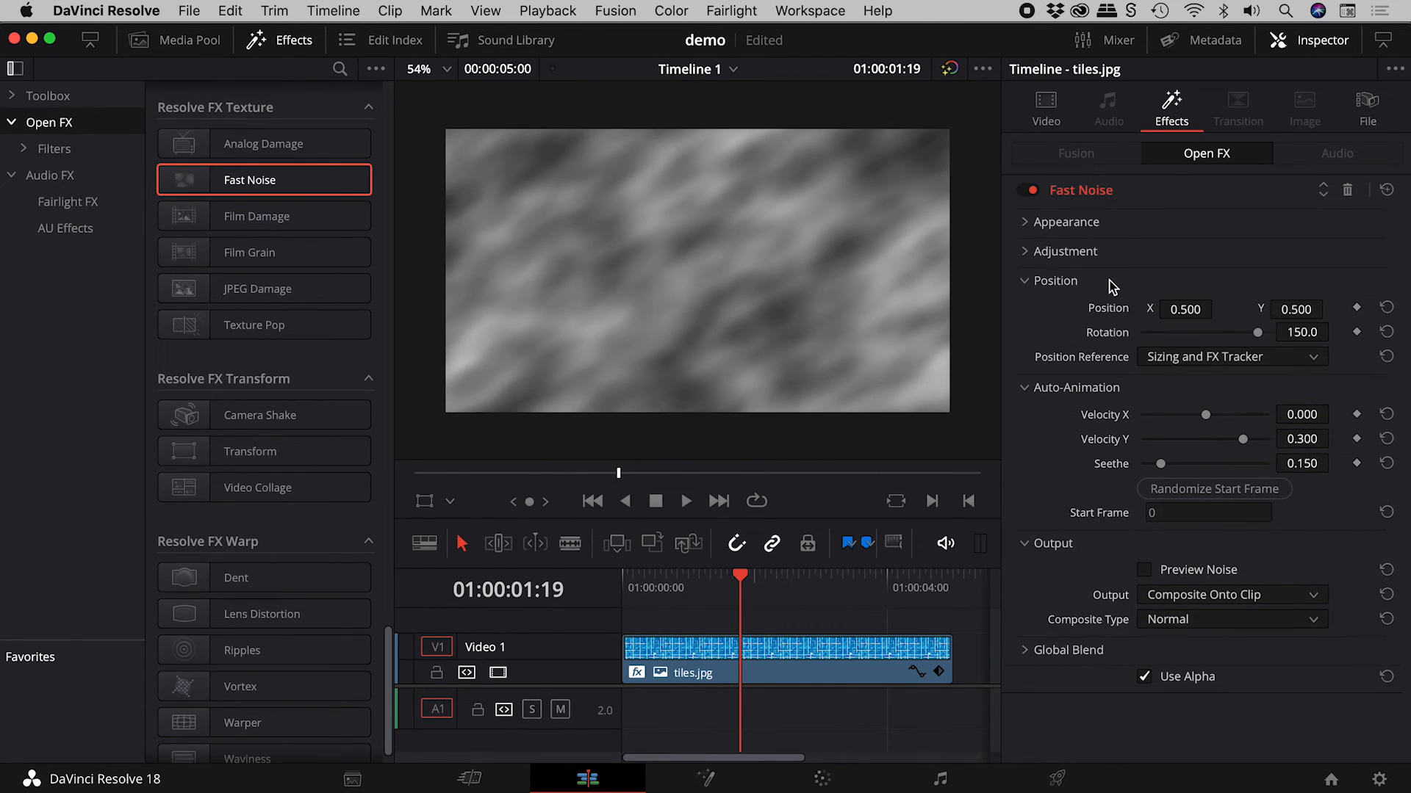
click(1388, 332)
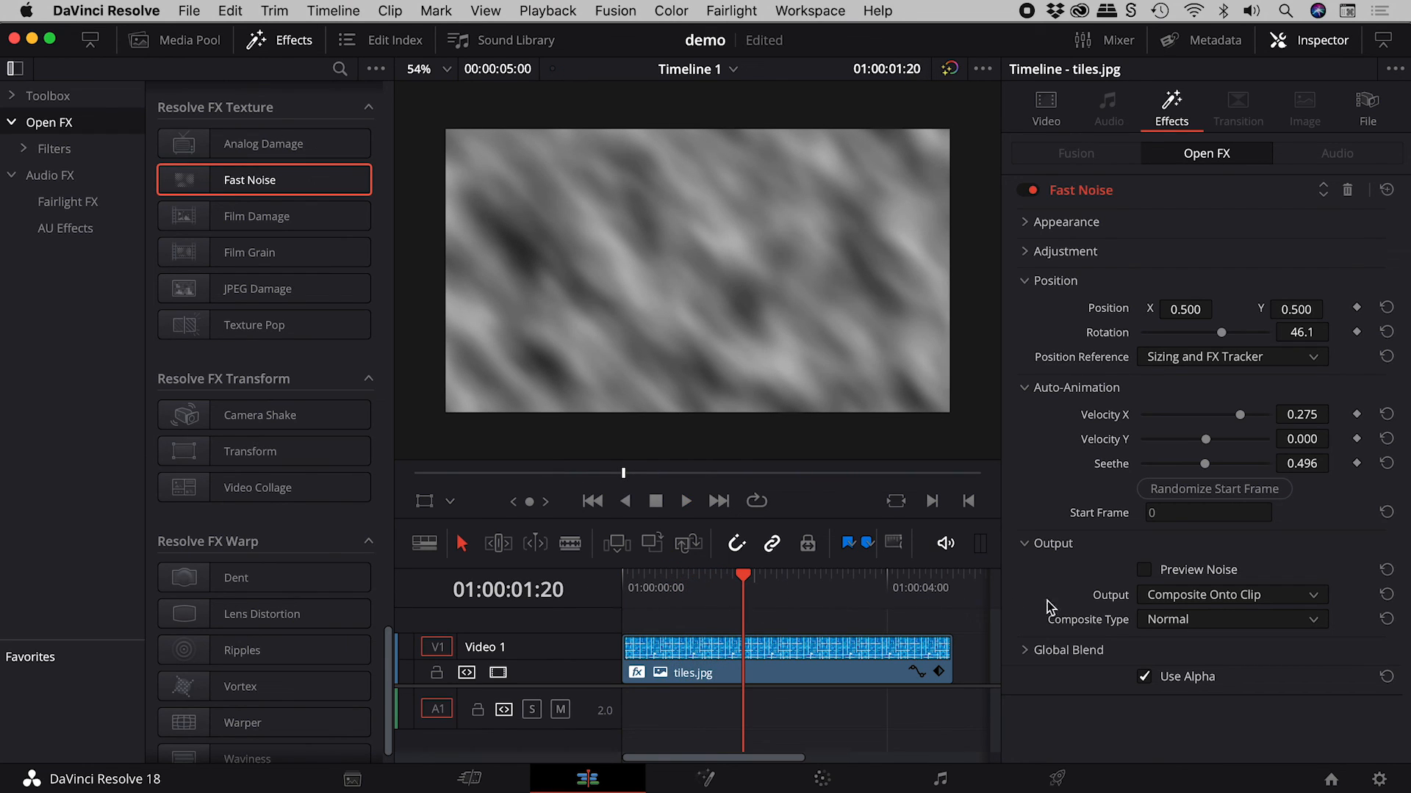
Switch the Fast Noise output mode back to Use to Warp Image
click(1229, 595)
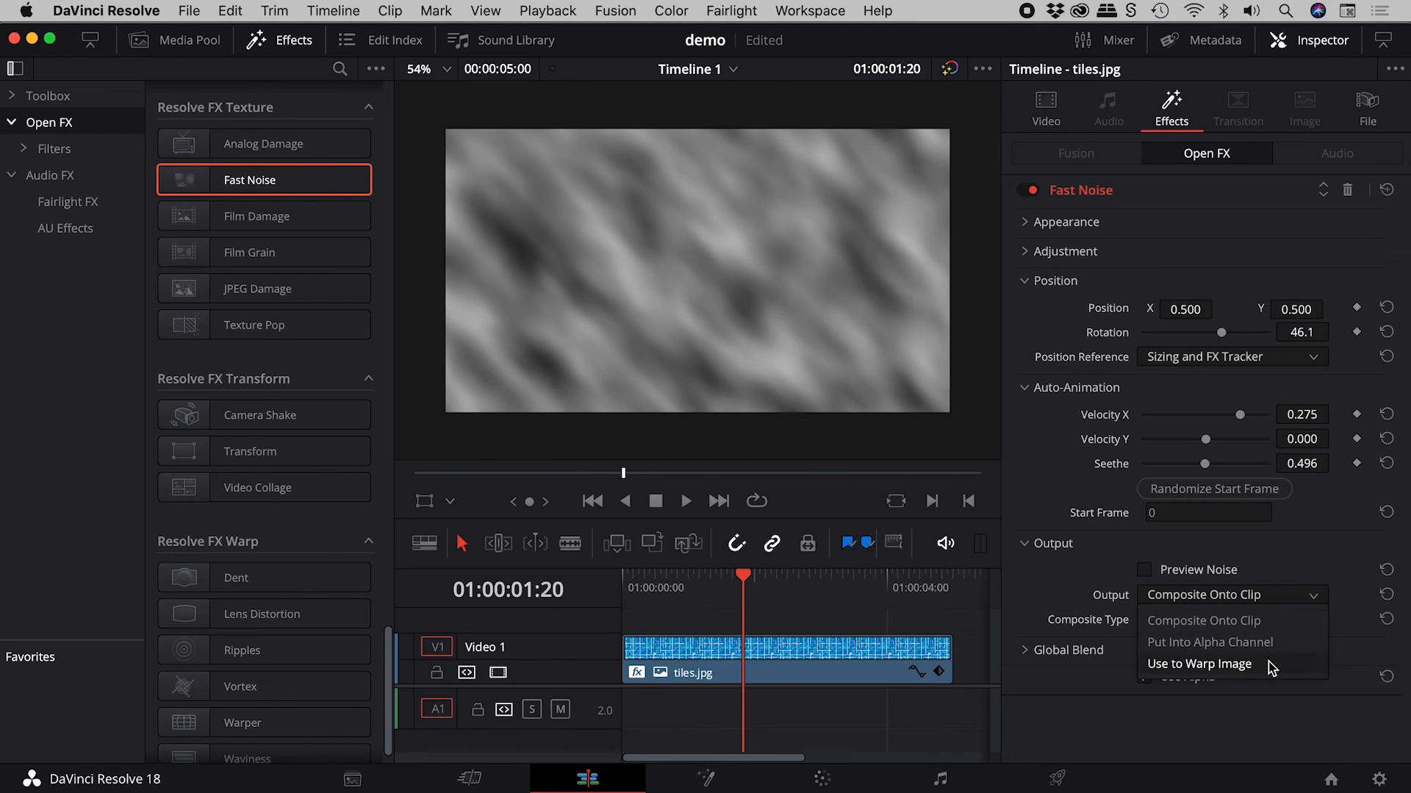
click(1199, 664)
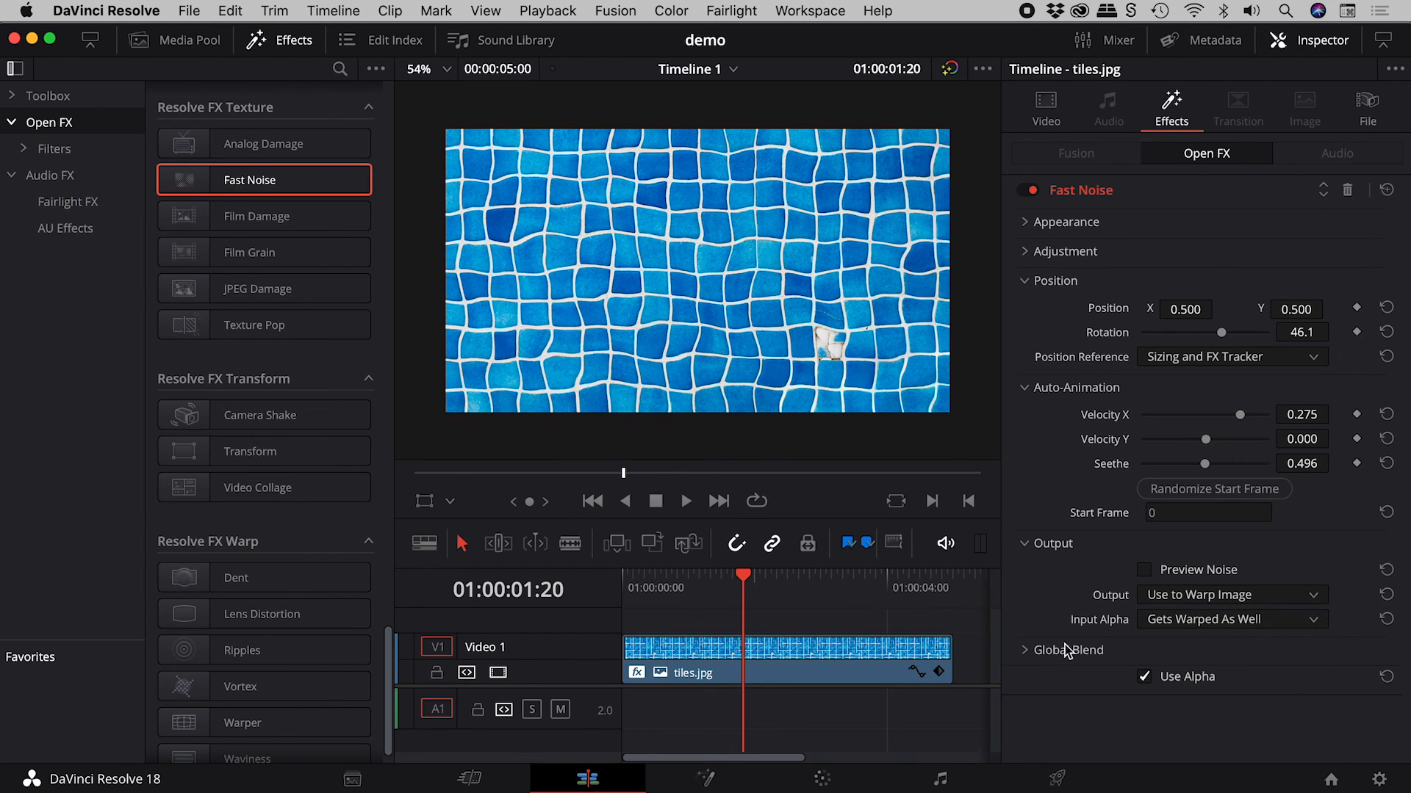